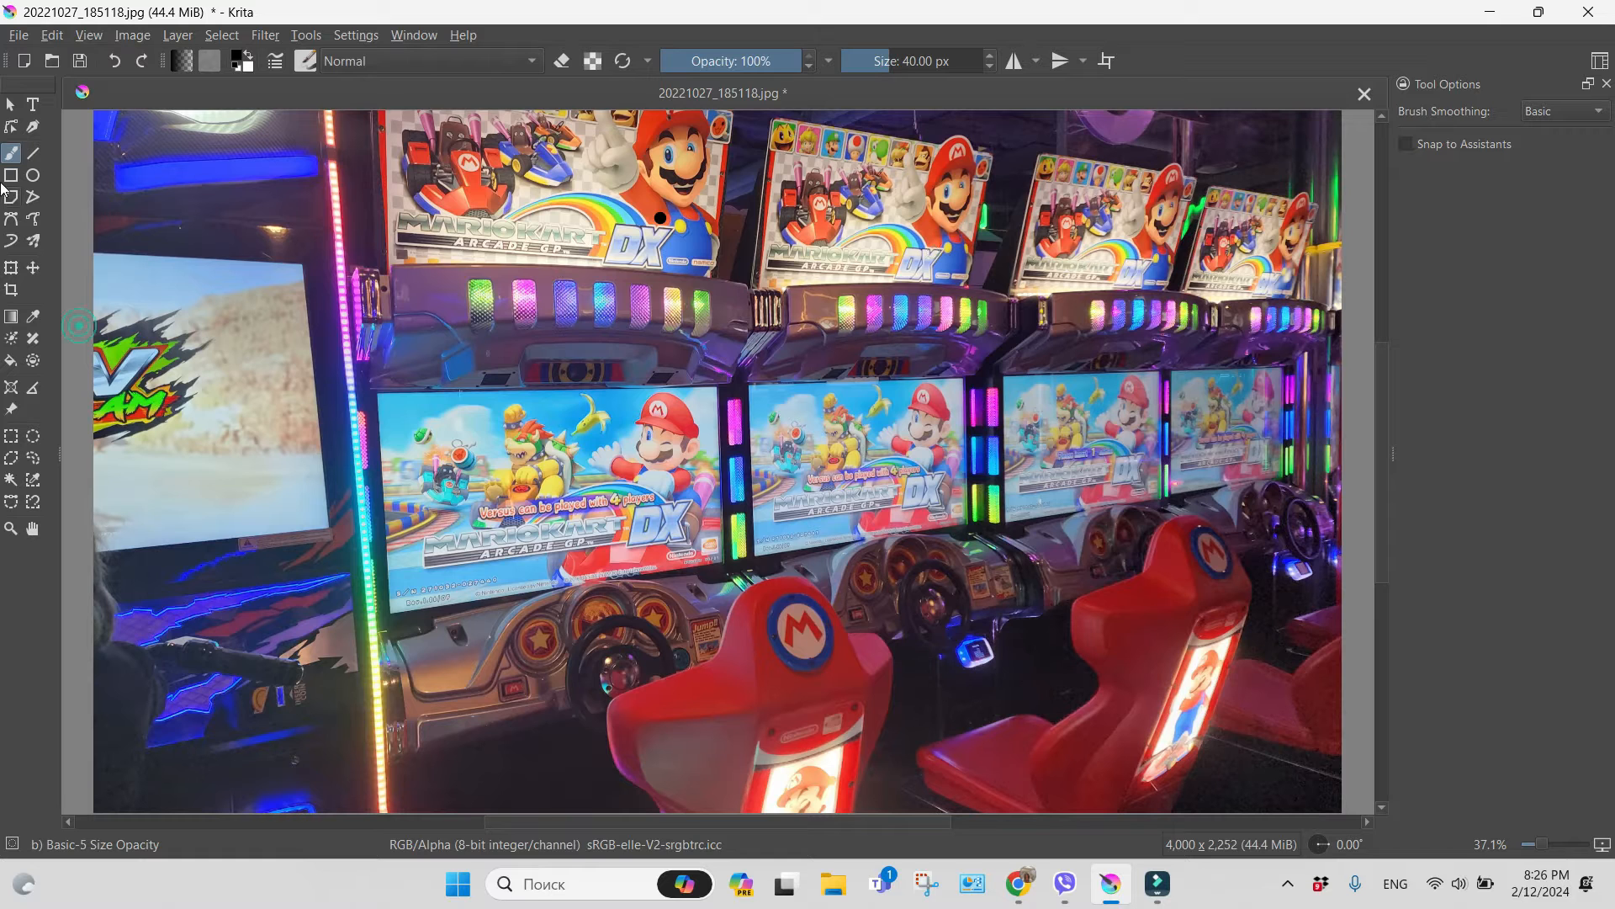
- Open the Filter menu's Adjust submenu over the arcade photo
{"action": "left_click", "coordinate": [265, 34]}
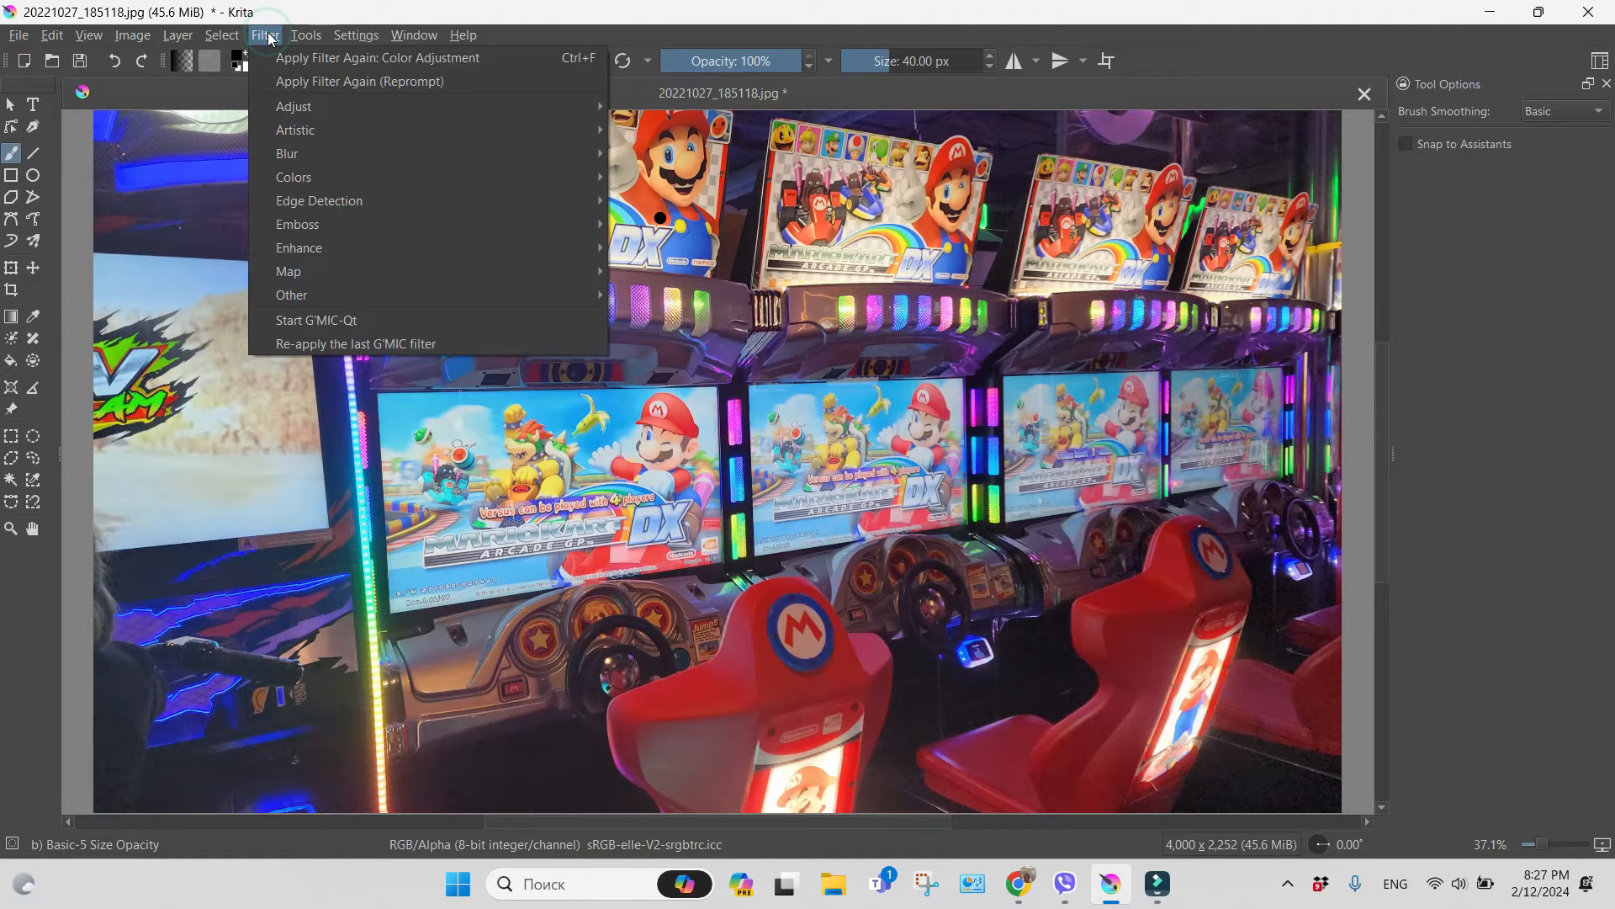
{"action": "mouse_move", "coordinate": [294, 106]}
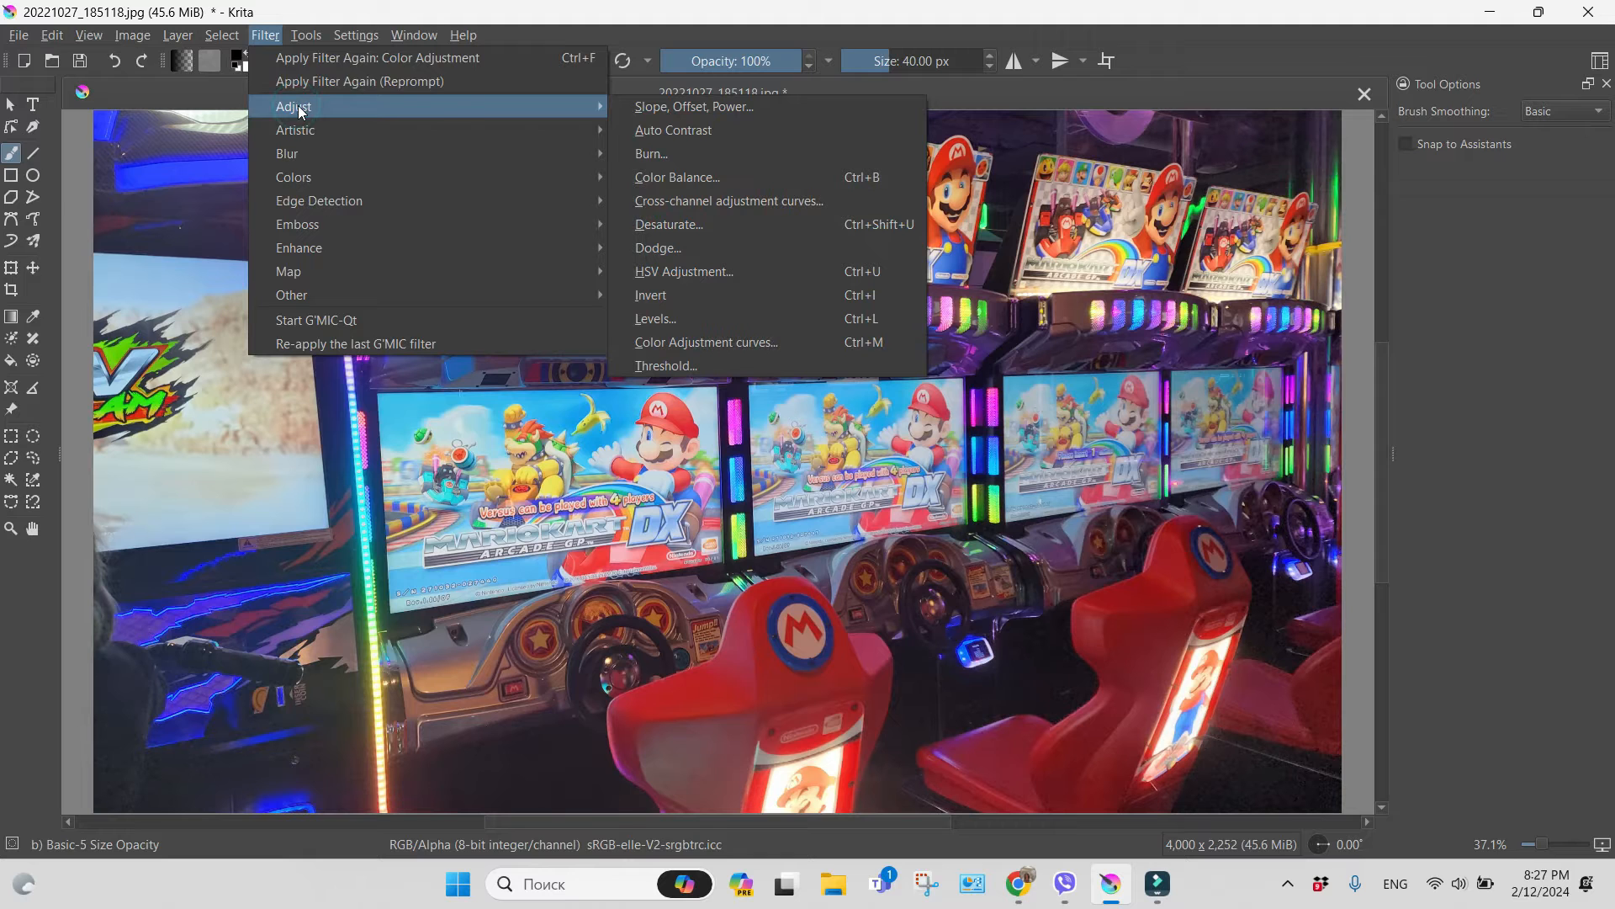
{"action": "mouse_move", "coordinate": [683, 271]}
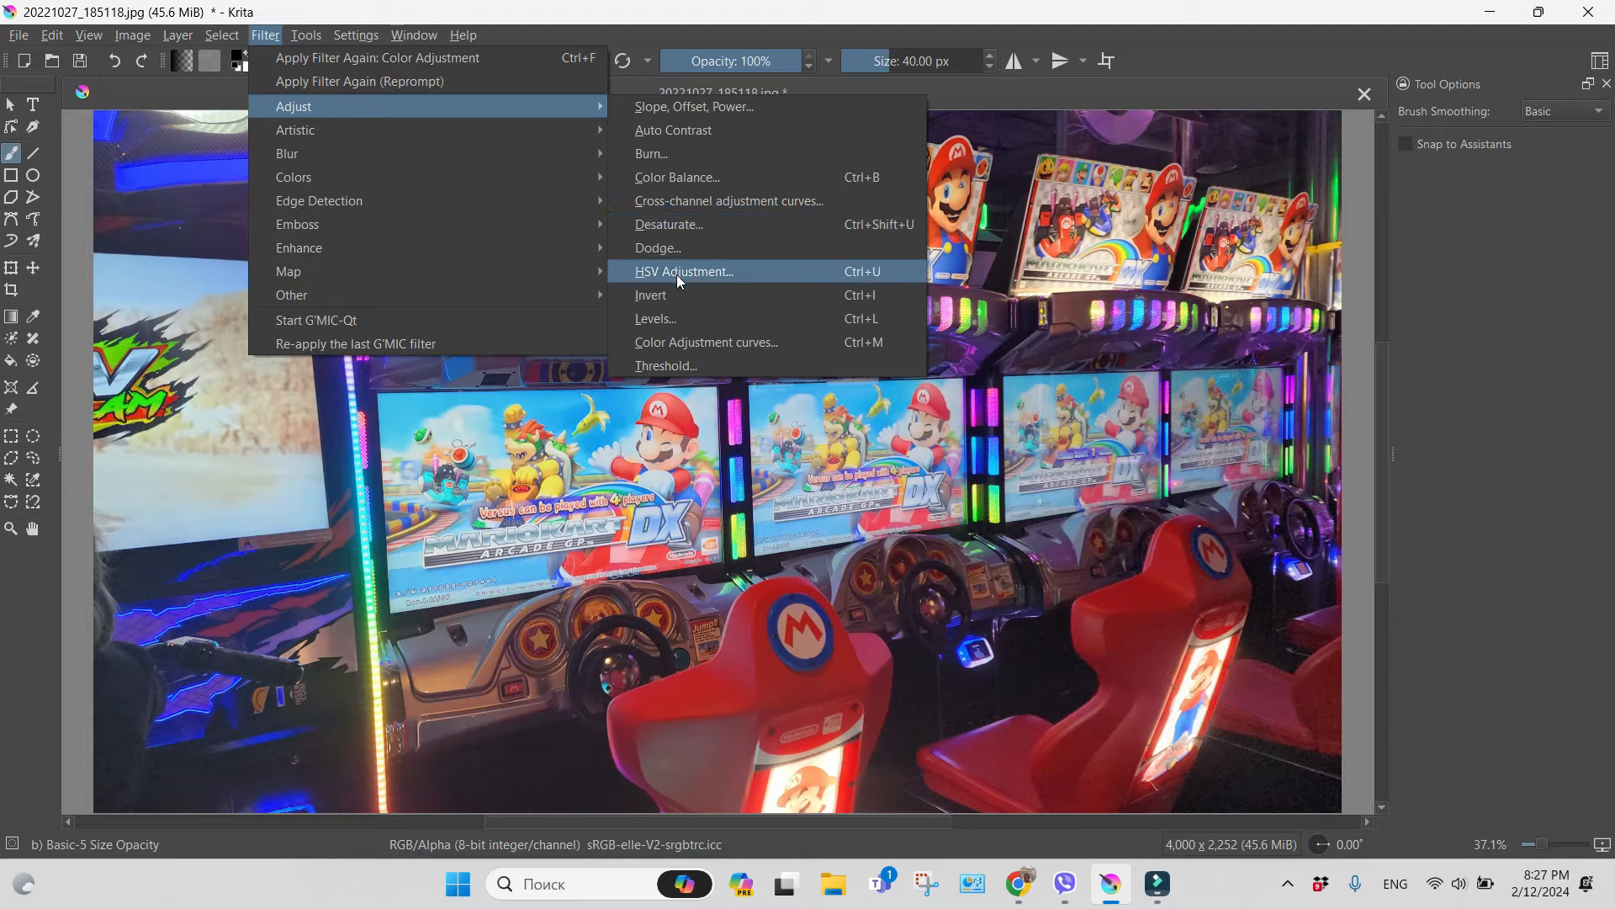
- Apply an HSV Adjustment raising Lightness to 19
{"action": "left_click", "coordinate": [683, 271]}
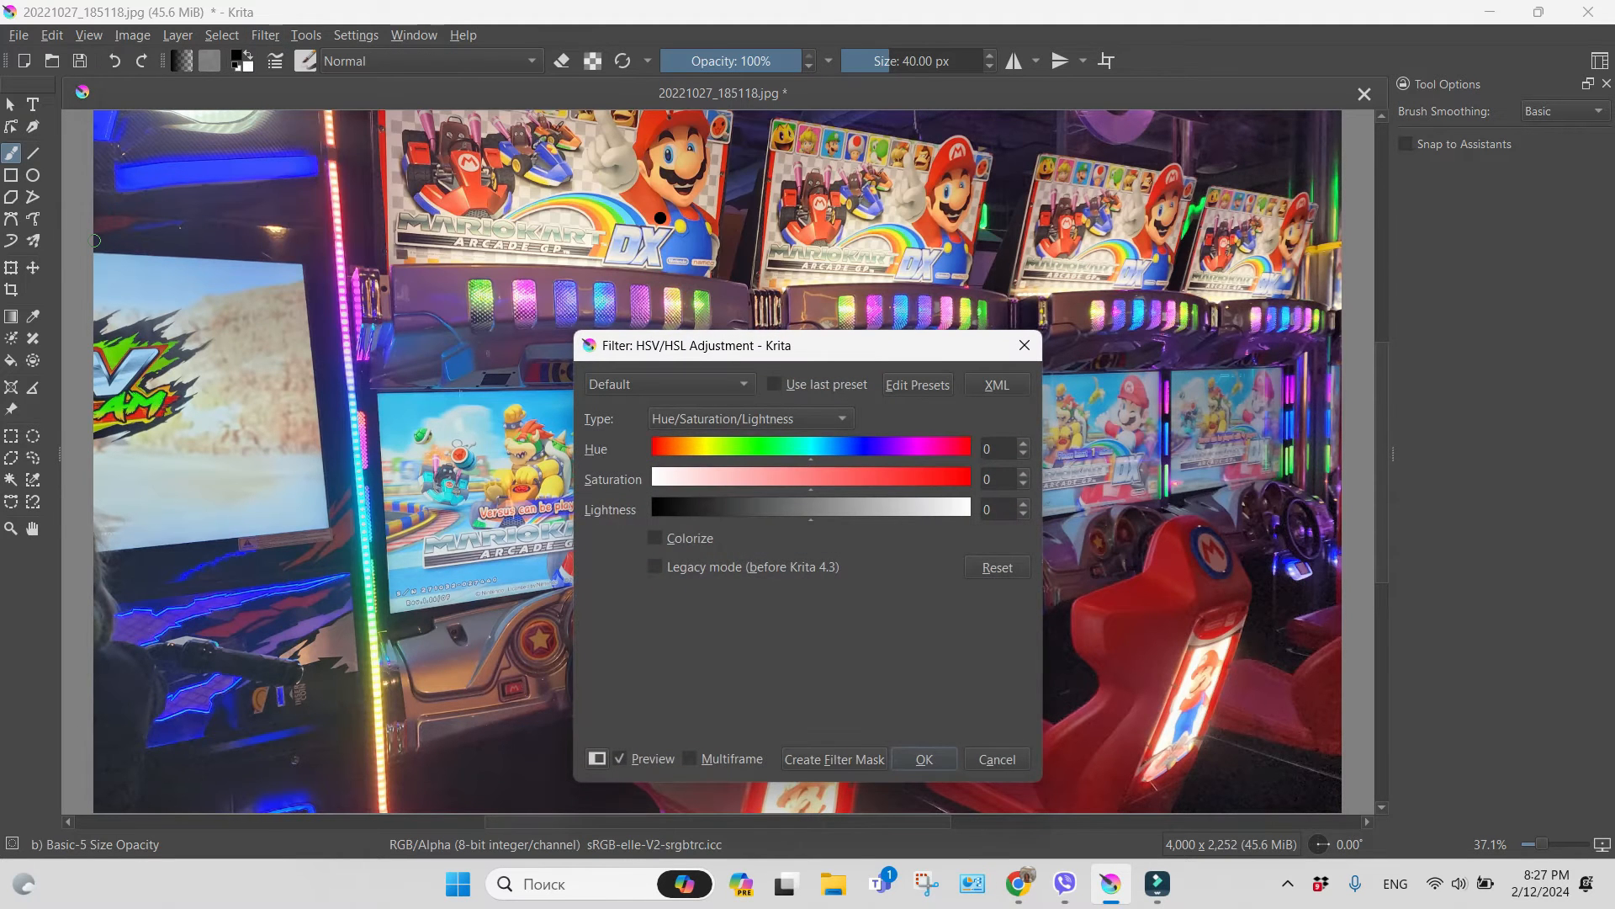
{"action": "left_click", "coordinate": [1020, 504]}
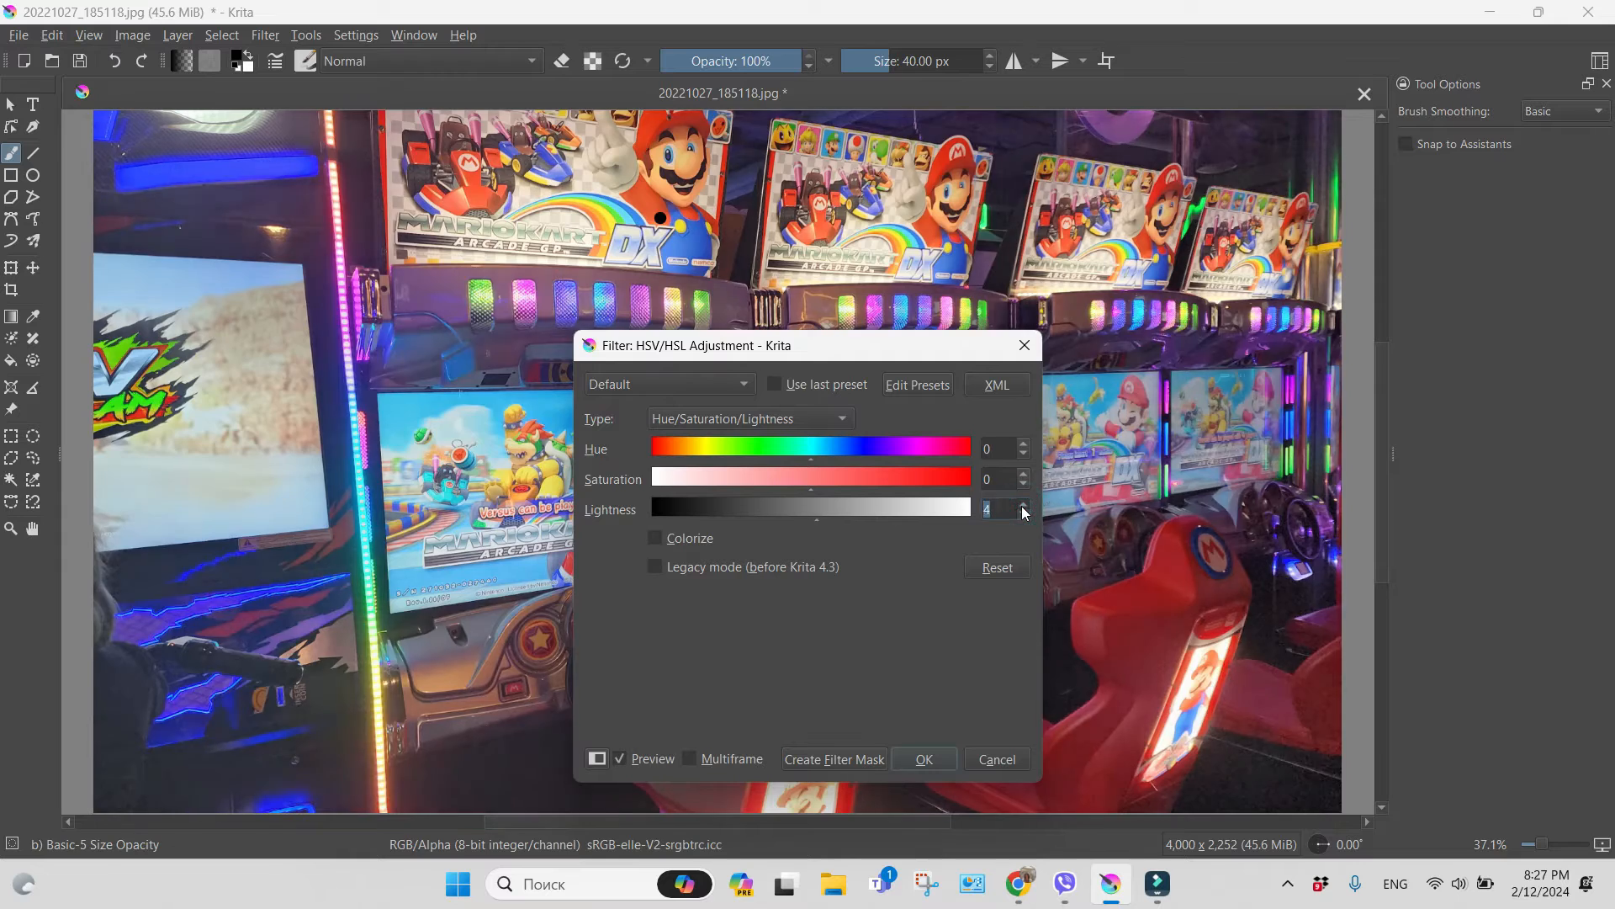
{"action": "left_click", "coordinate": [1023, 504]}
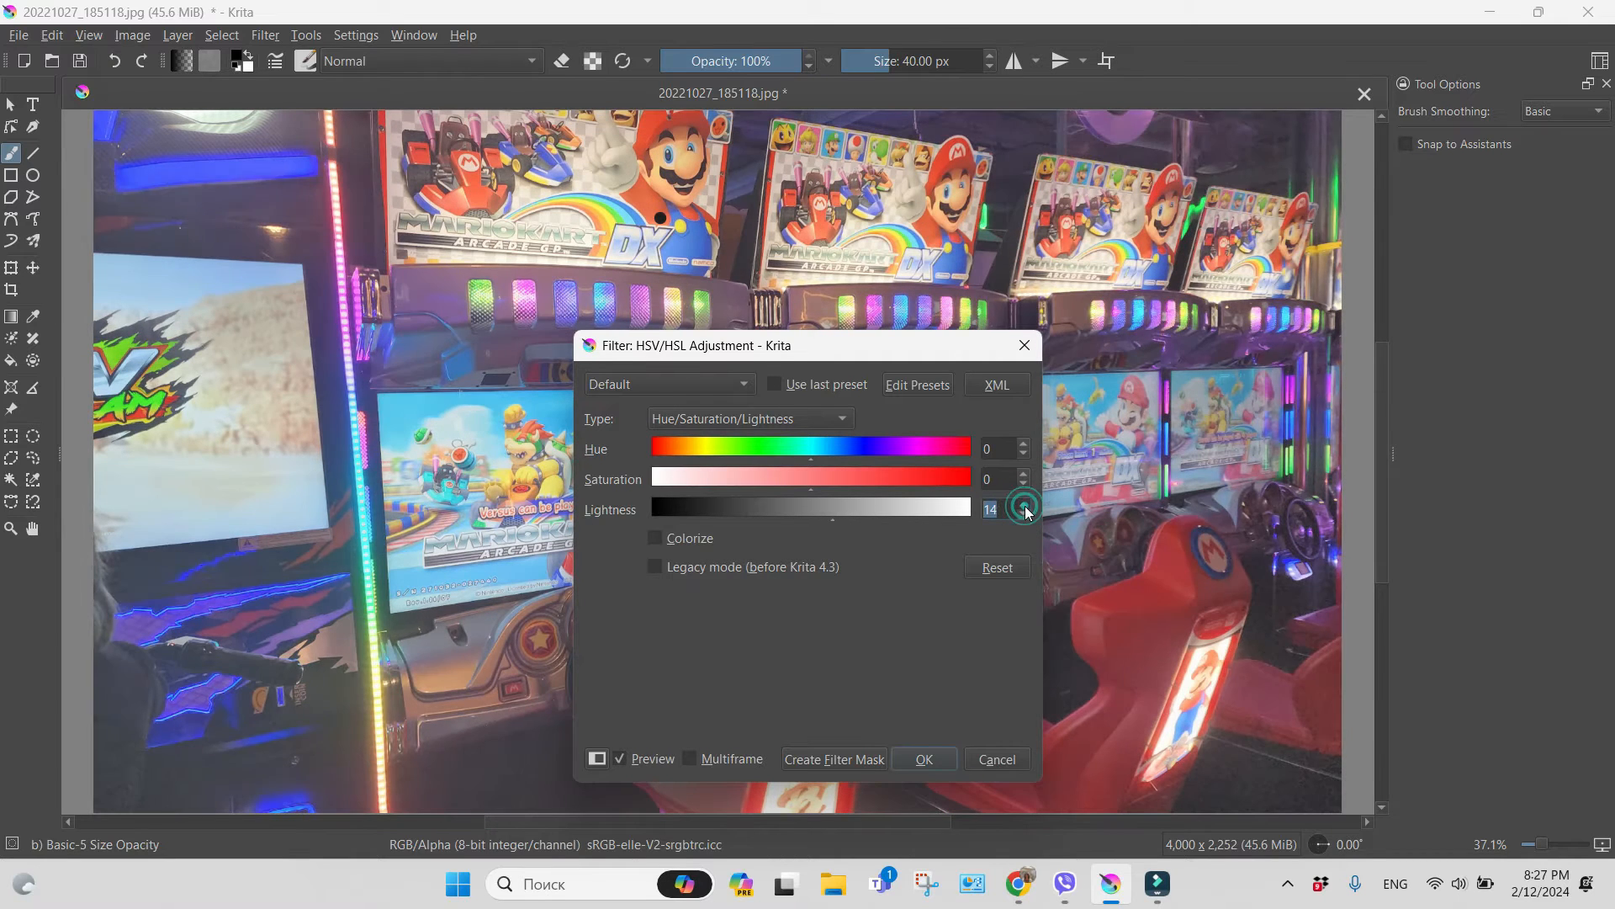
{"action": "left_click", "coordinate": [1023, 504]}
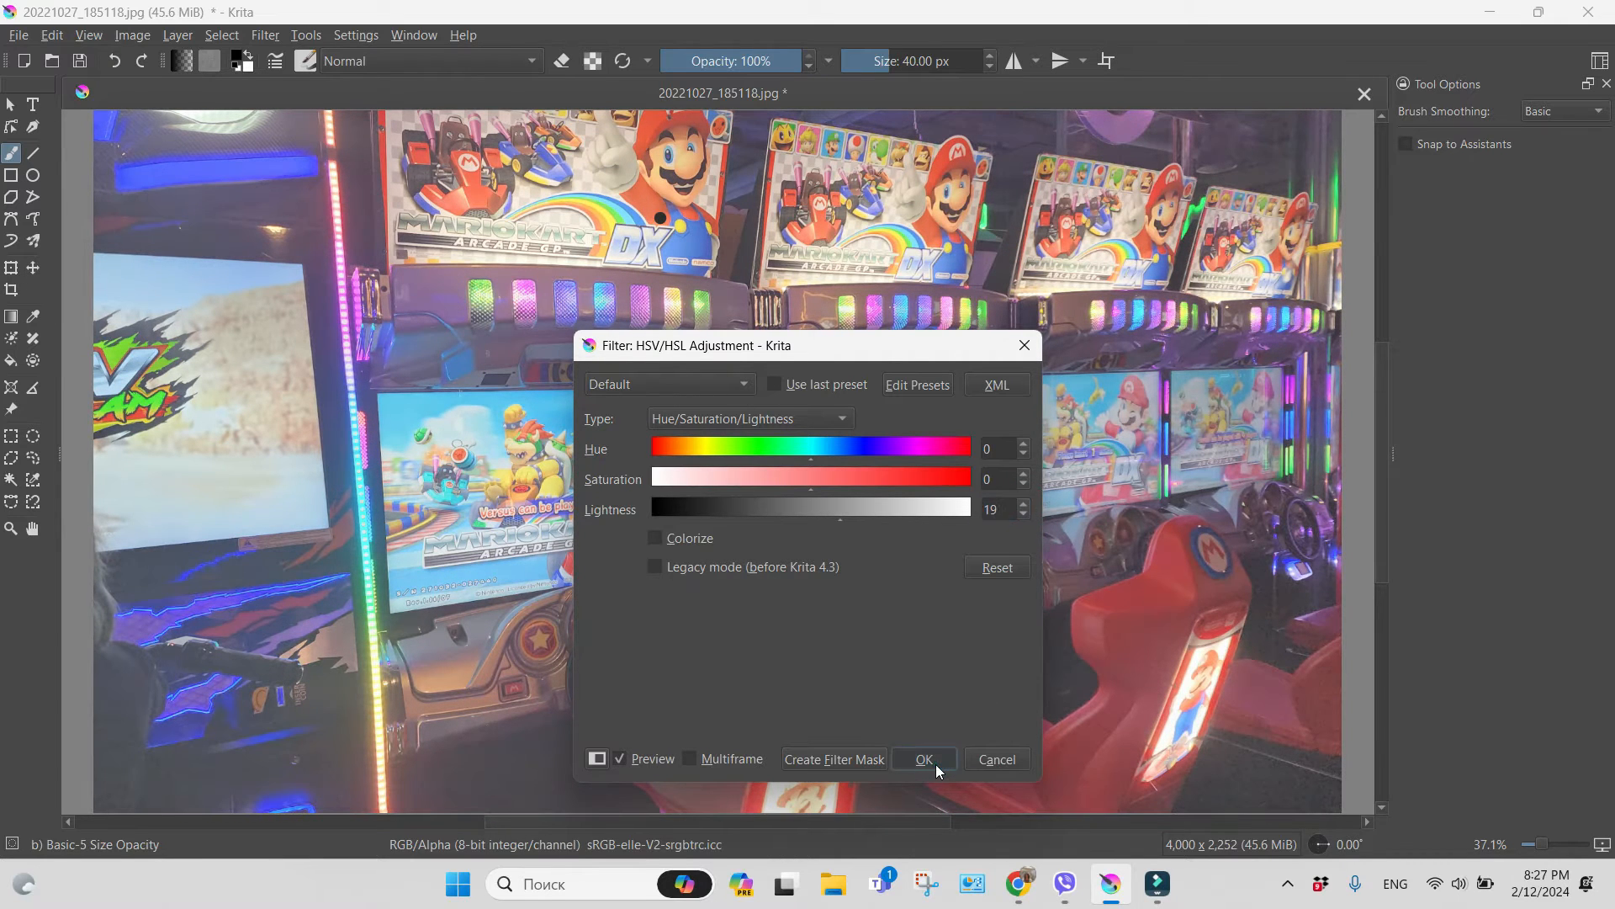
{"action": "left_click", "coordinate": [922, 759]}
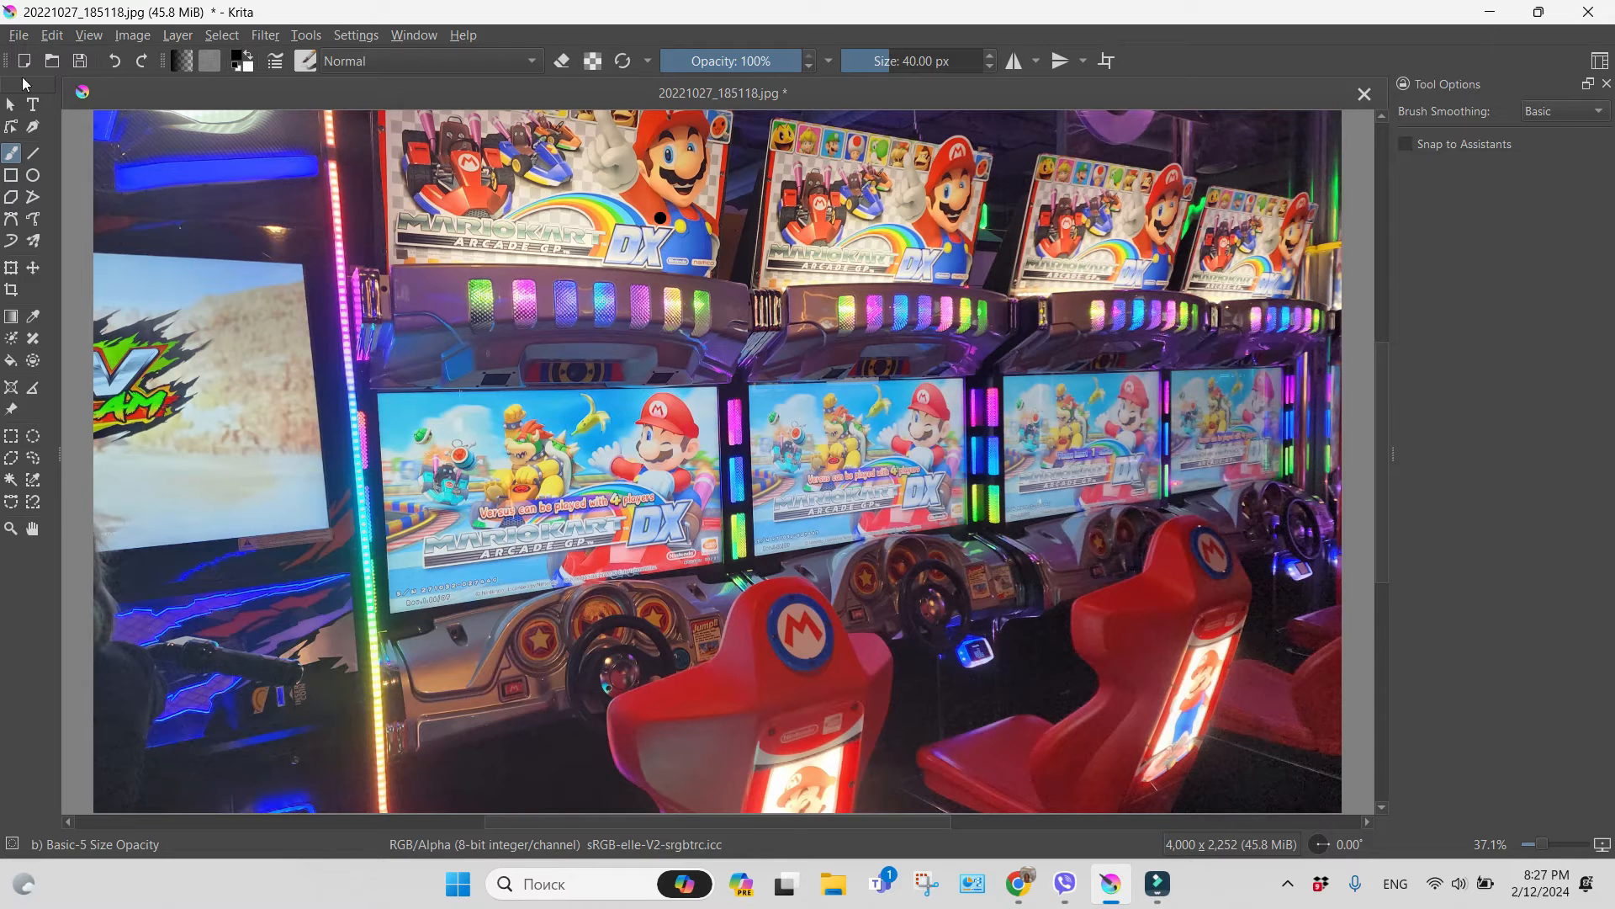
{"action": "mouse_move", "coordinate": [236, 8]}
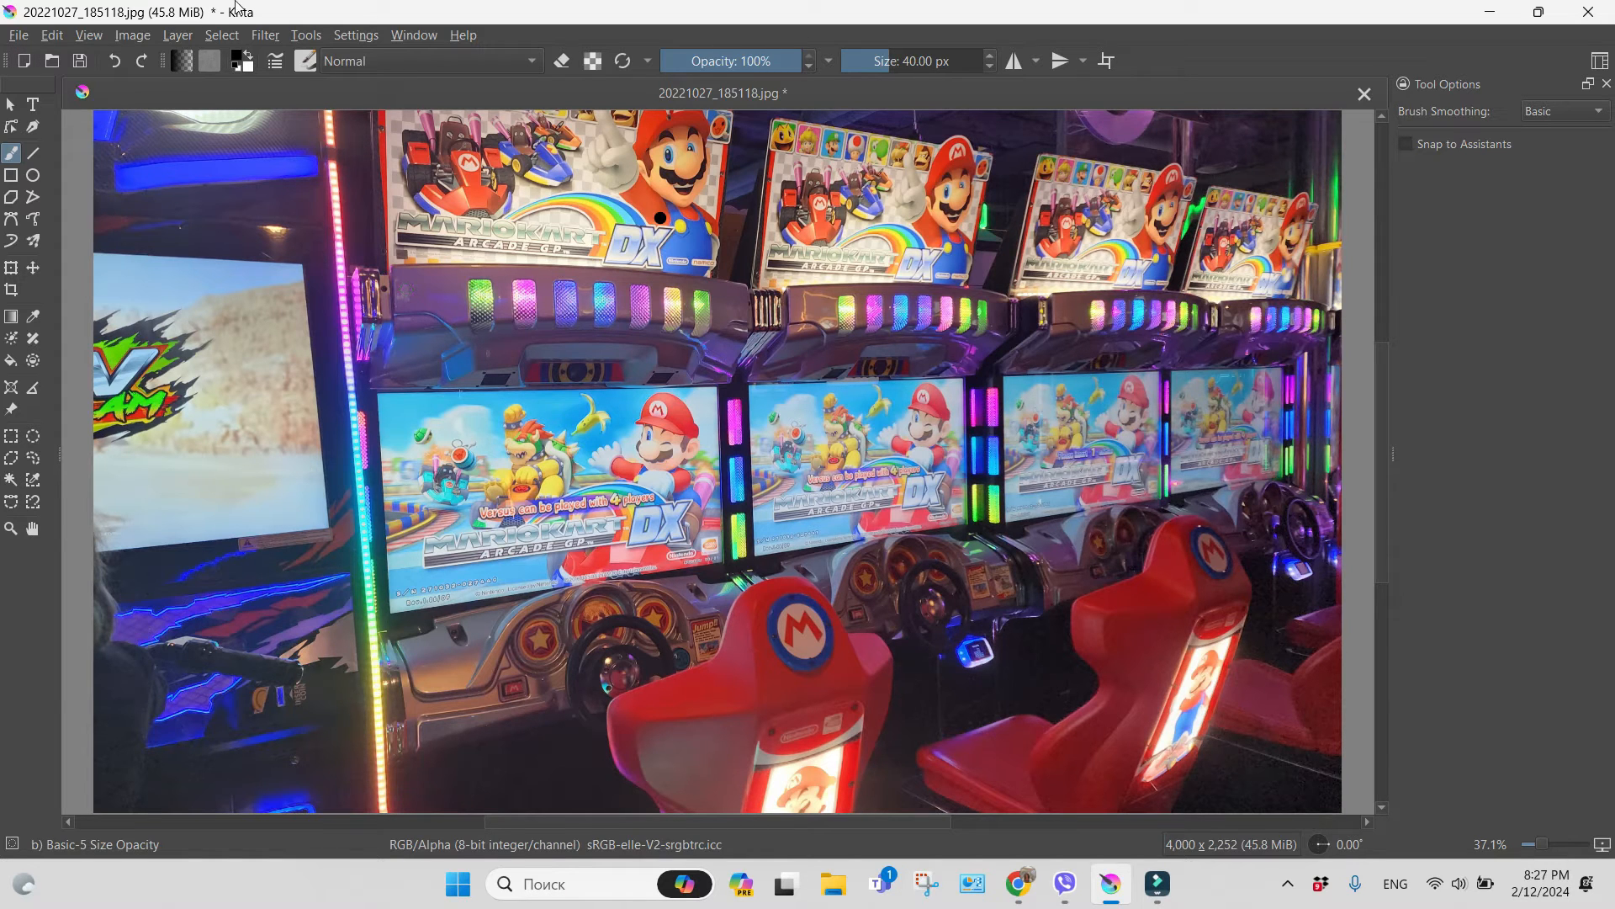
{"action": "mouse_move", "coordinate": [279, 43]}
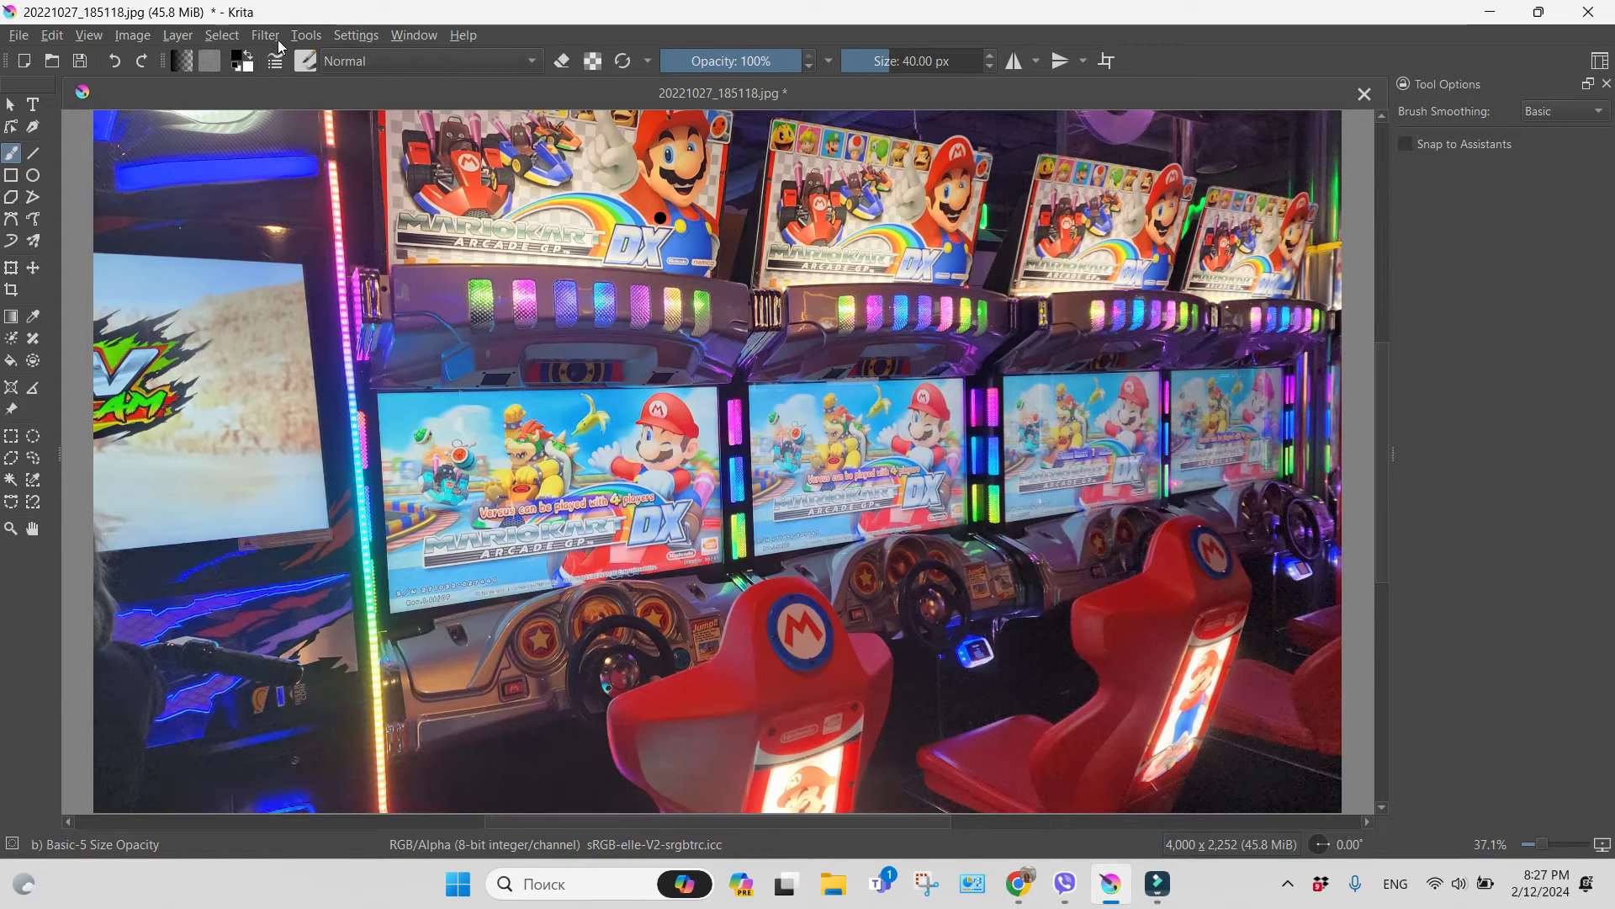
- Apply Color Adjustment curves with the midpoint raised from input 128 to output 217
{"action": "left_click", "coordinate": [265, 33]}
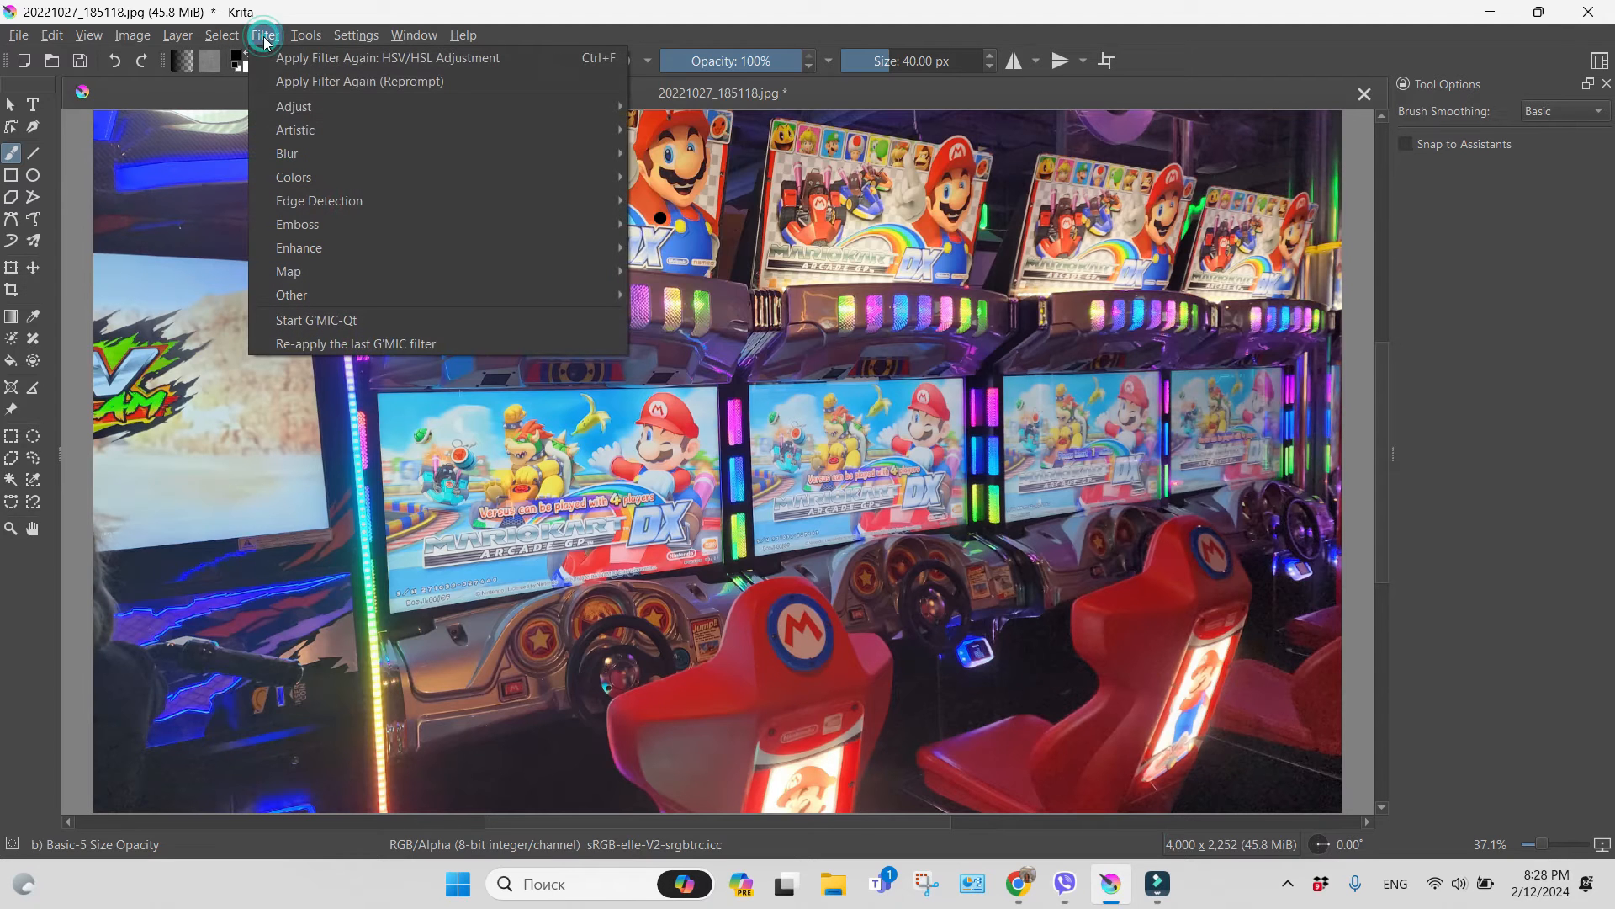
{"action": "mouse_move", "coordinate": [294, 106]}
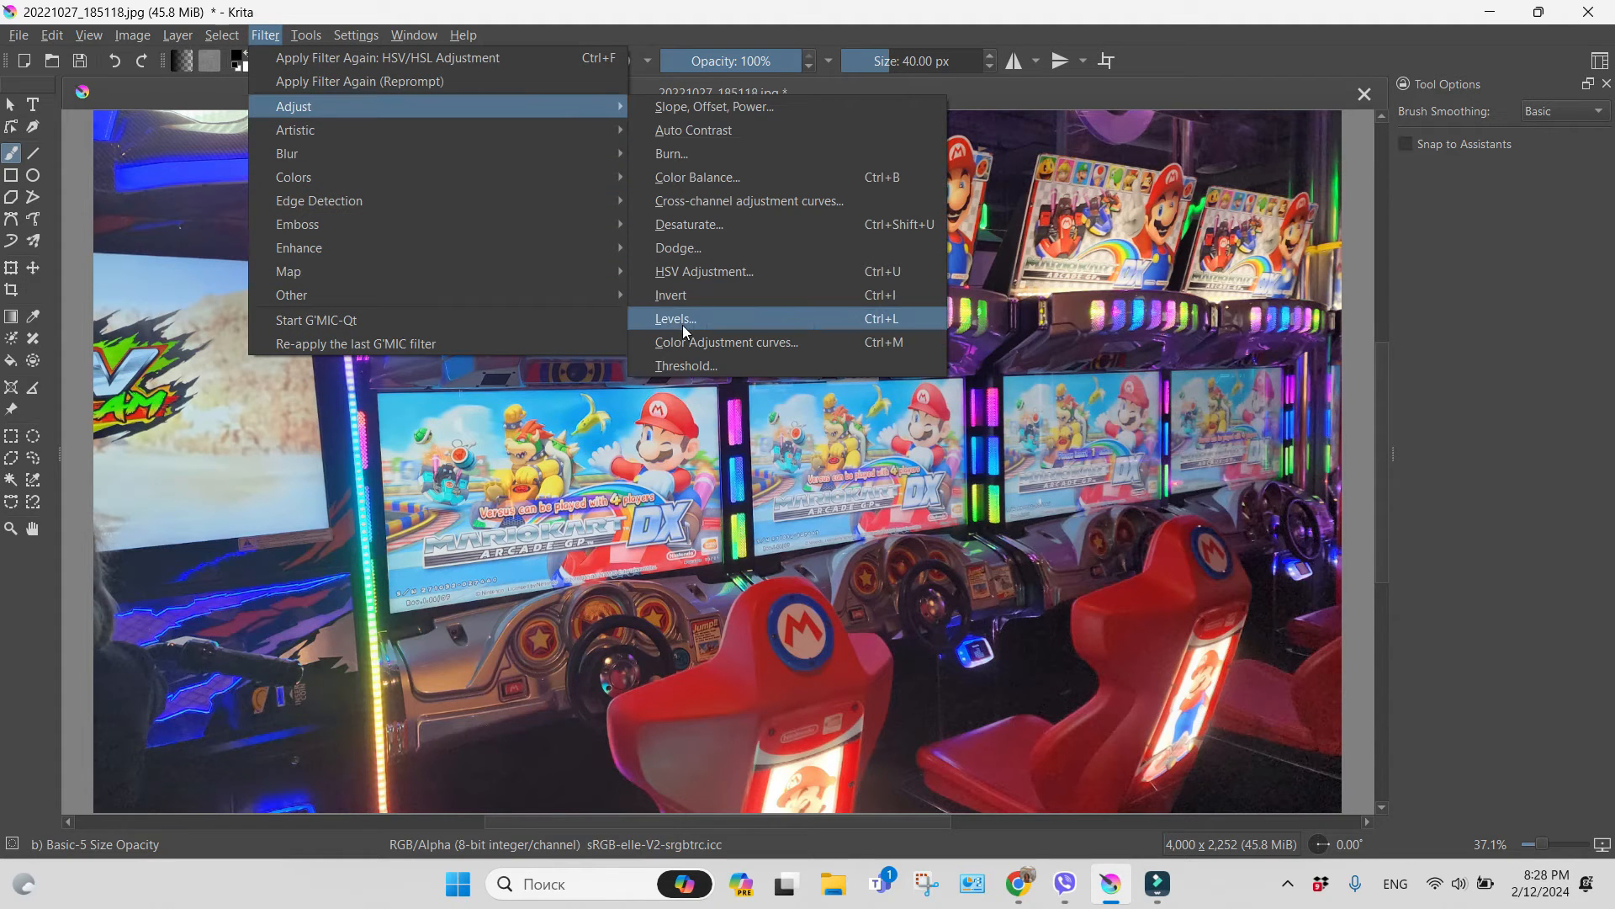
{"action": "left_click", "coordinate": [726, 343]}
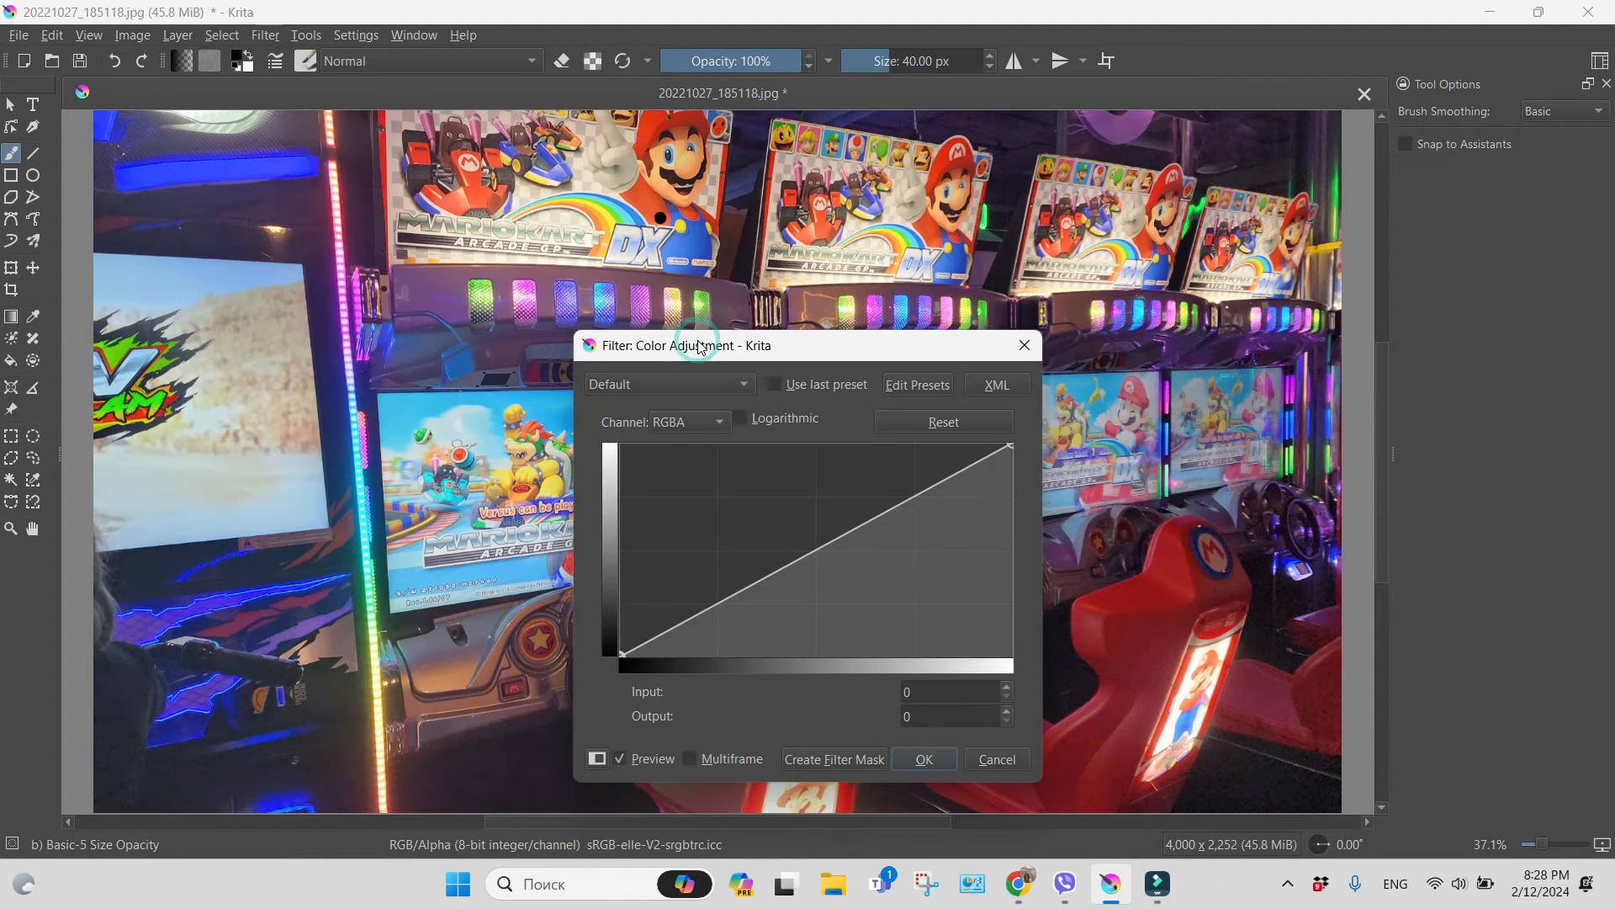
{"action": "mouse_move", "coordinate": [864, 528]}
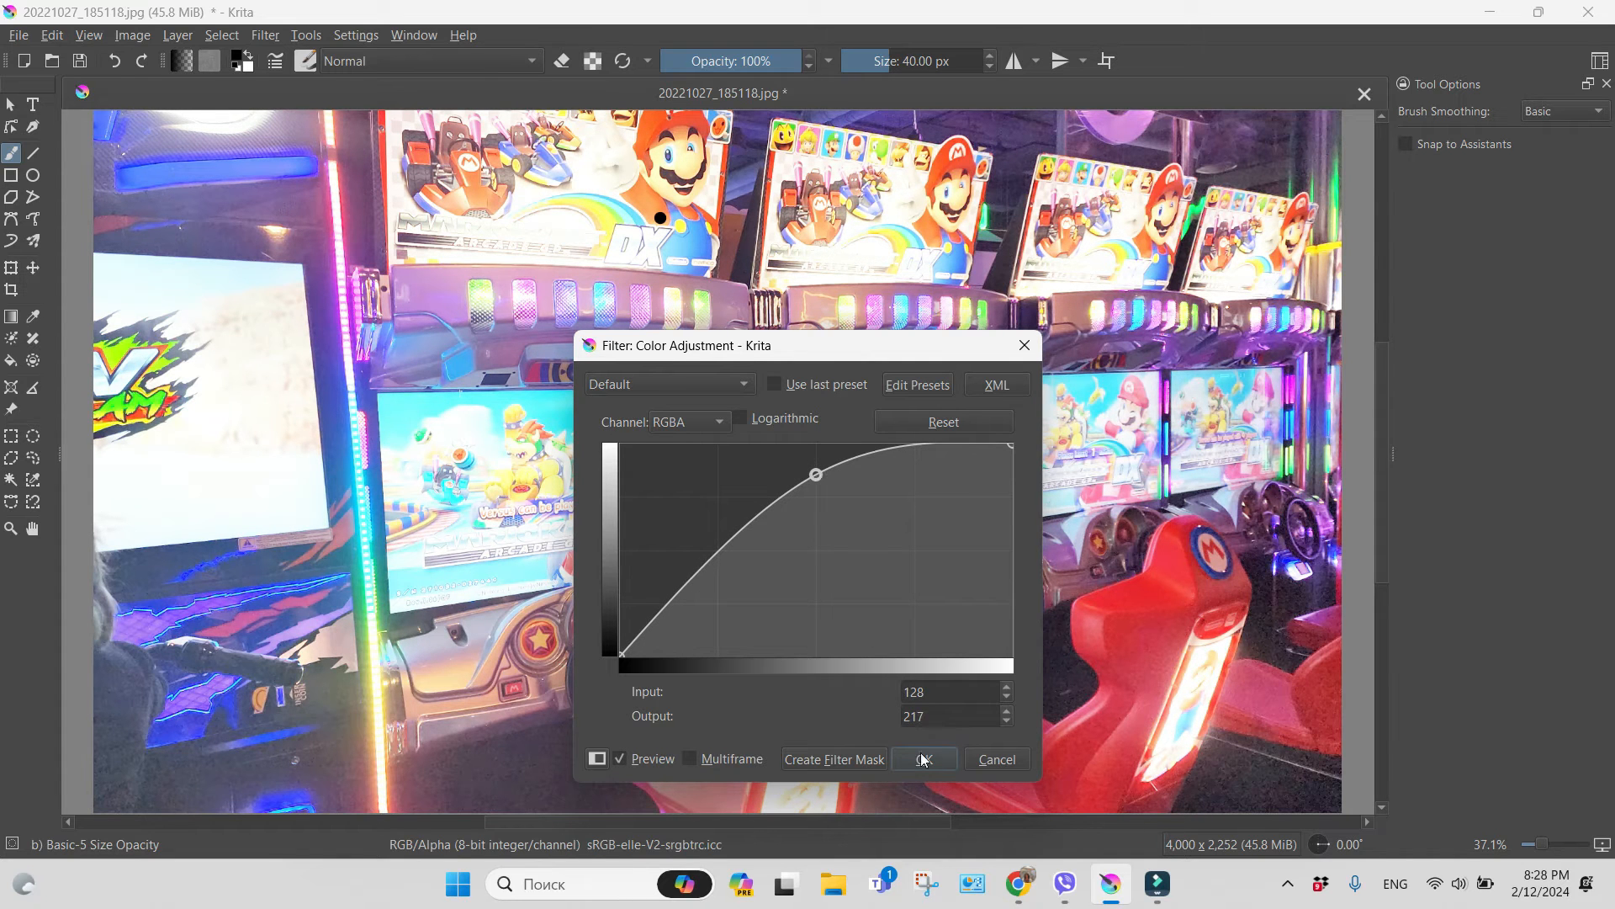
{"action": "left_click", "coordinate": [923, 759]}
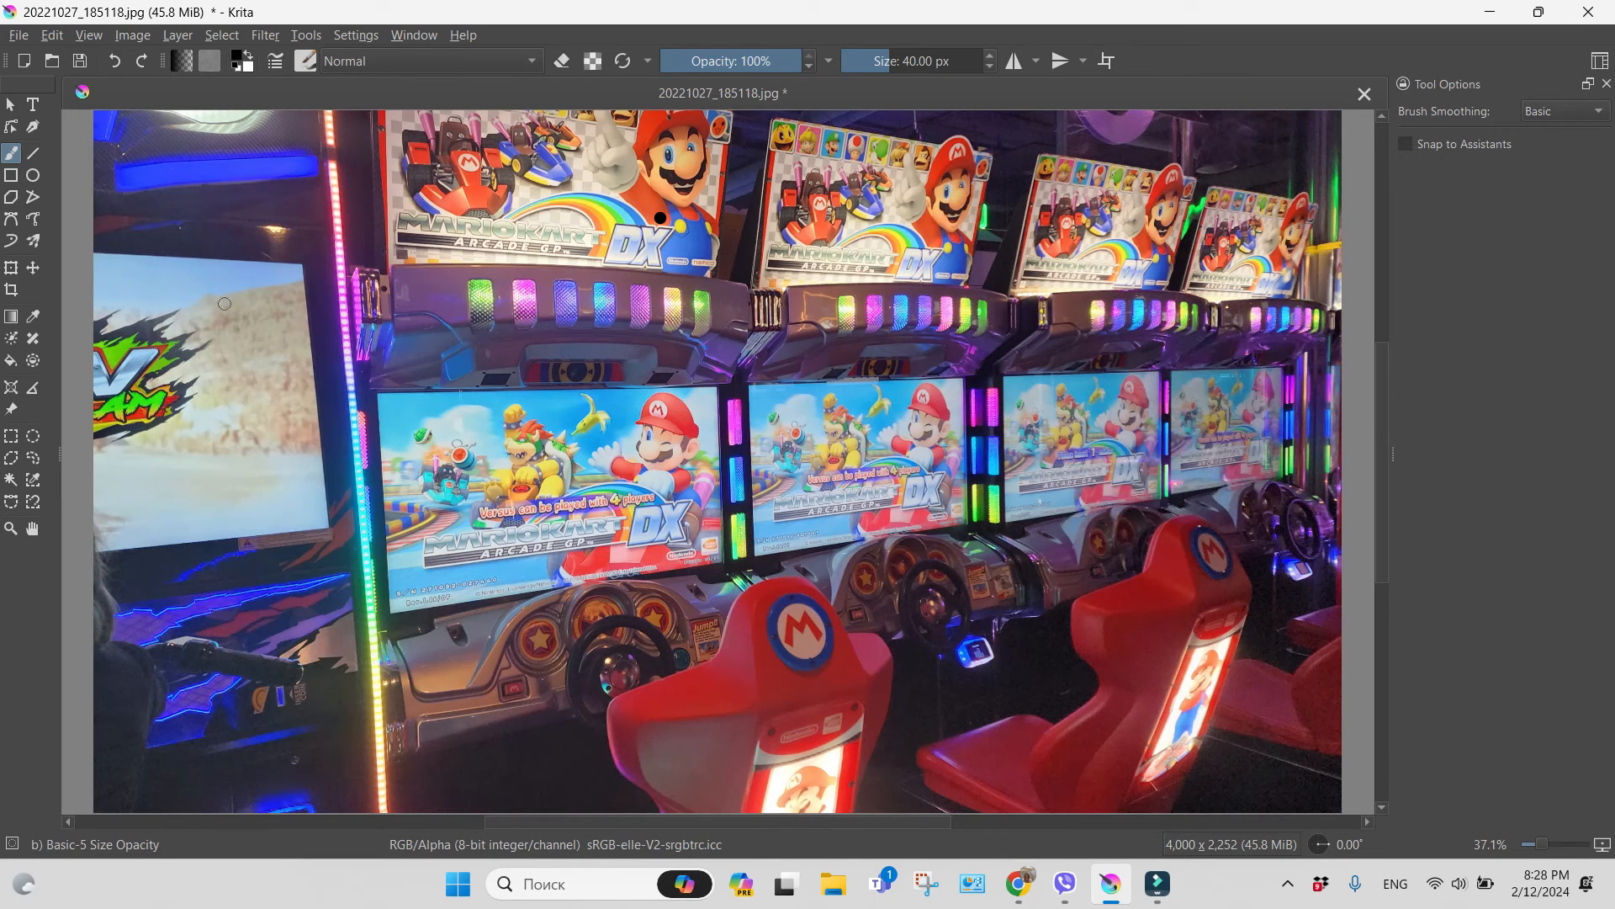
- Redo the Color Adjustment filter from the Edit menu
{"action": "left_click", "coordinate": [50, 34]}
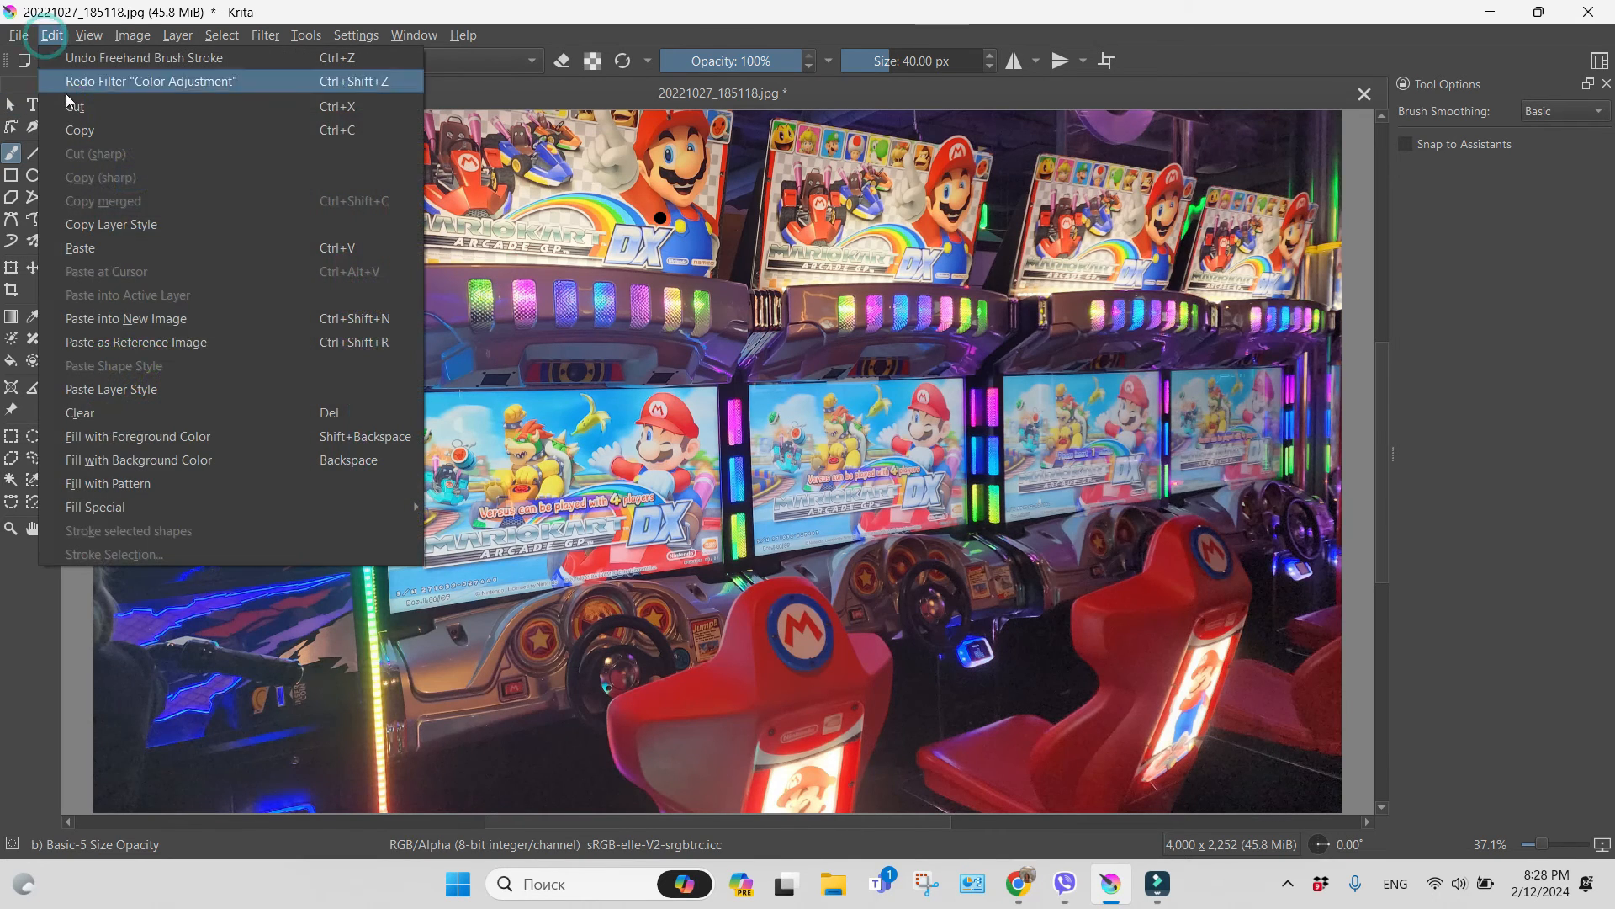
{"action": "left_click", "coordinate": [151, 82]}
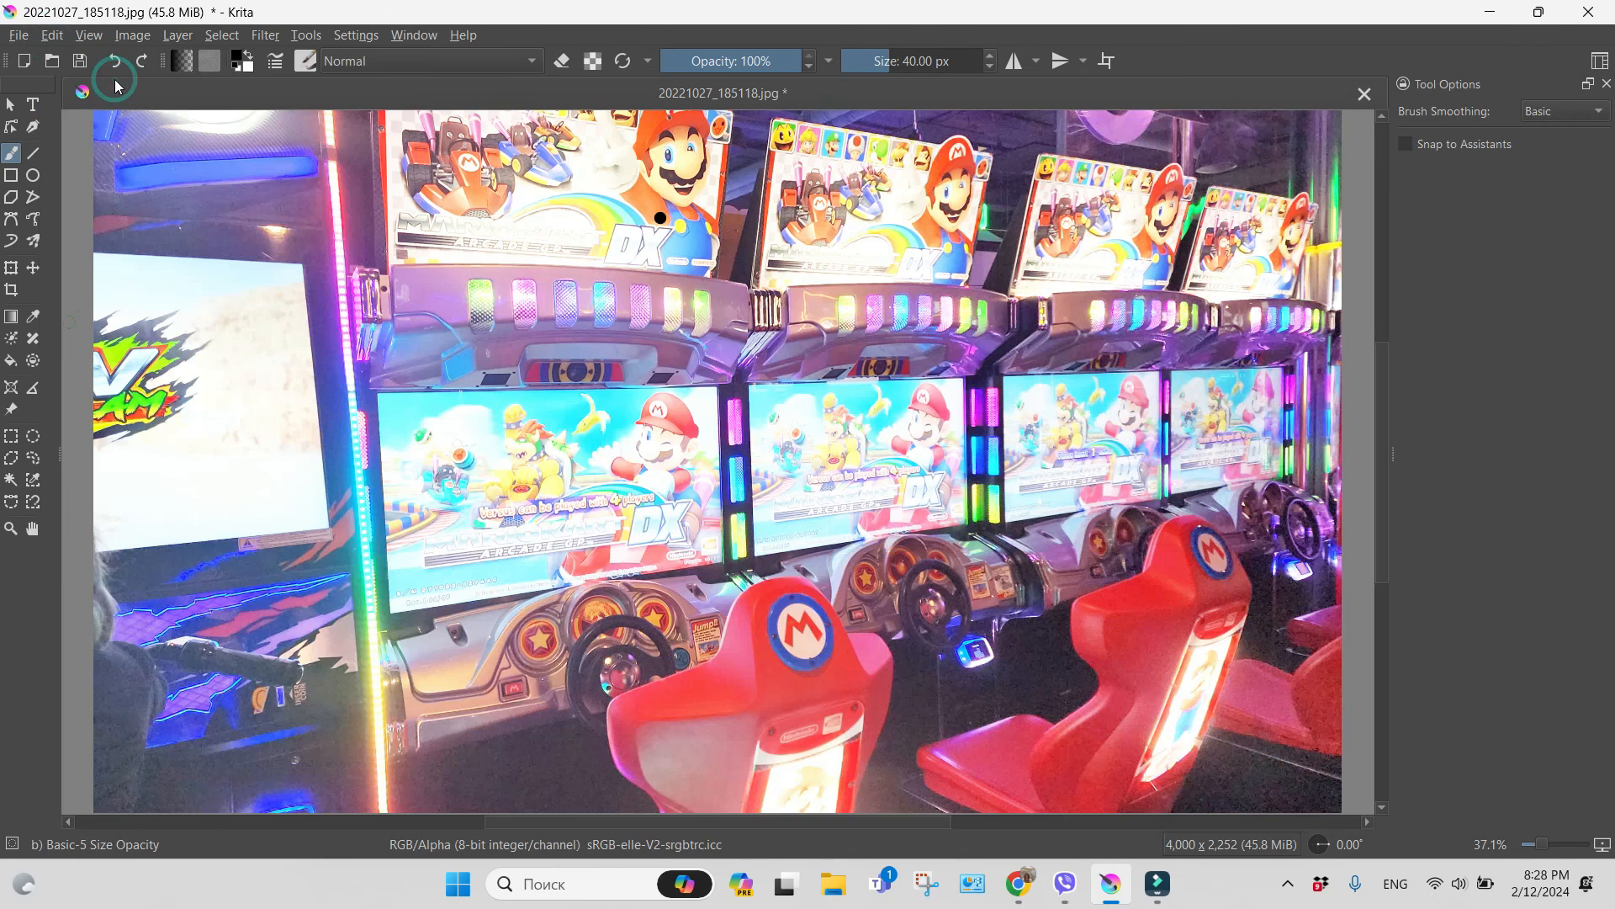